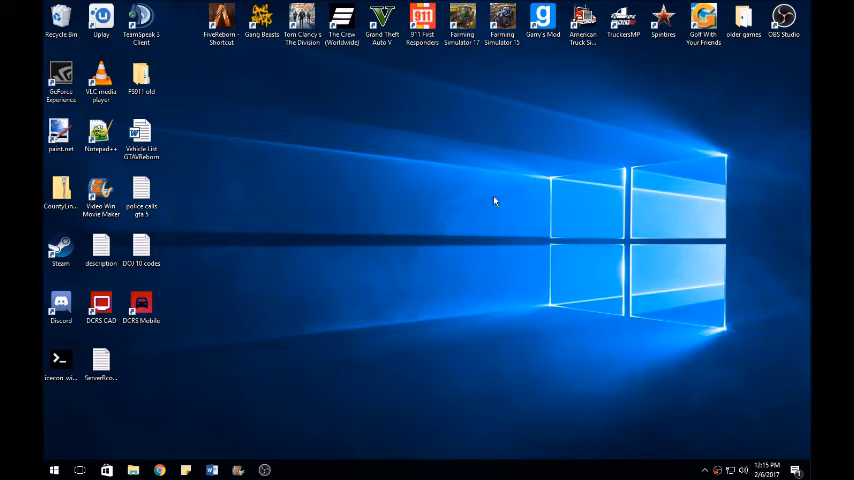
pyautogui.moveTo(440, 5)
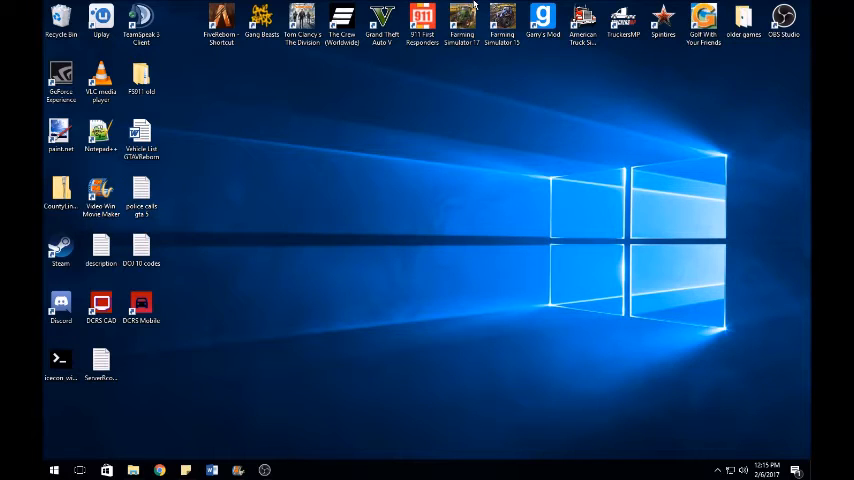
pyautogui.moveTo(354, 169)
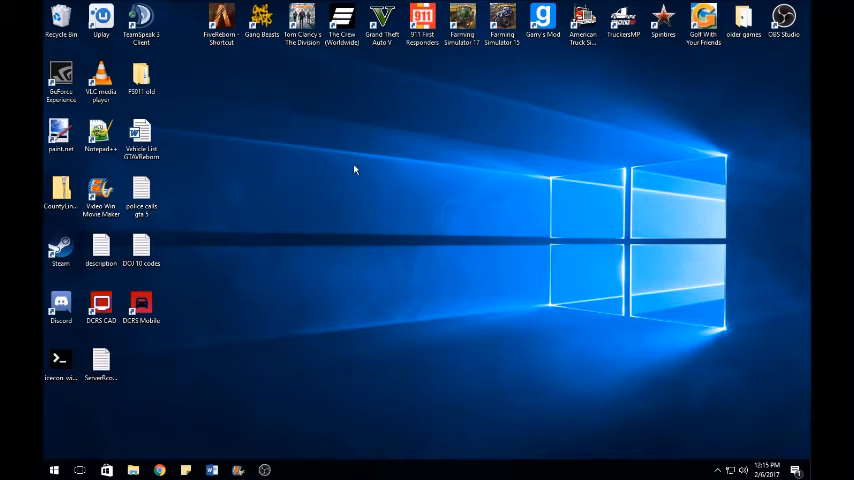
pyautogui.moveTo(375, 171)
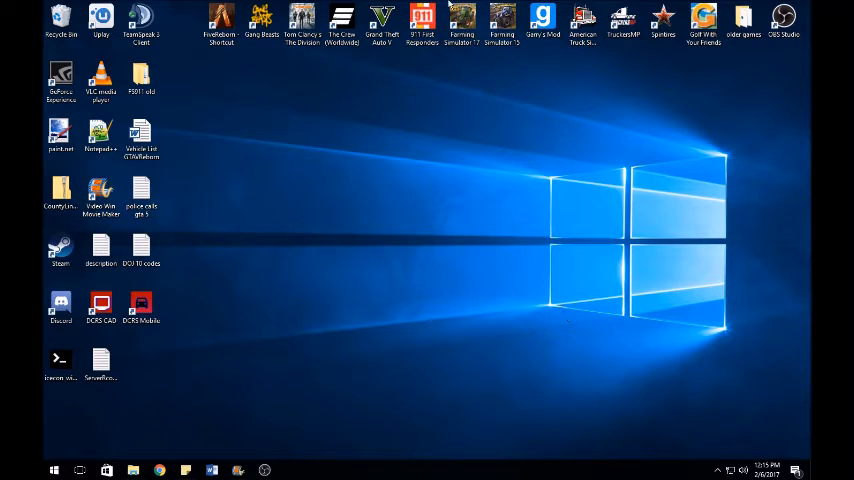
pyautogui.moveTo(256, 201)
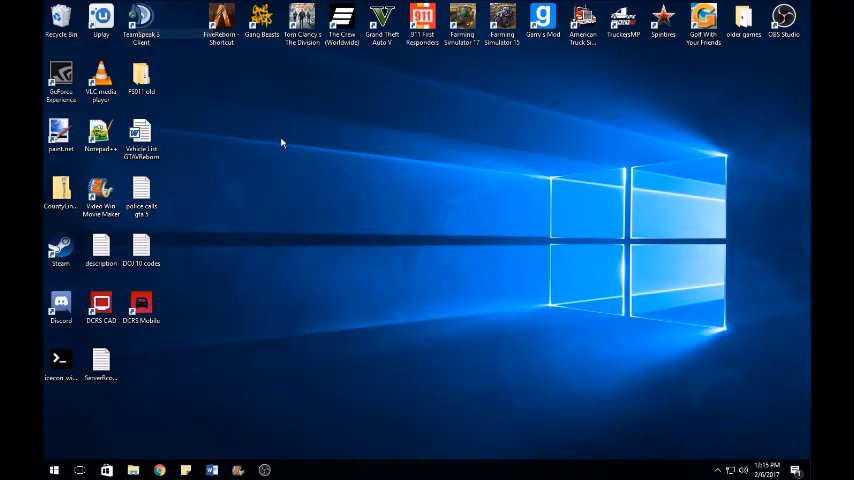
pyautogui.moveTo(377, 70)
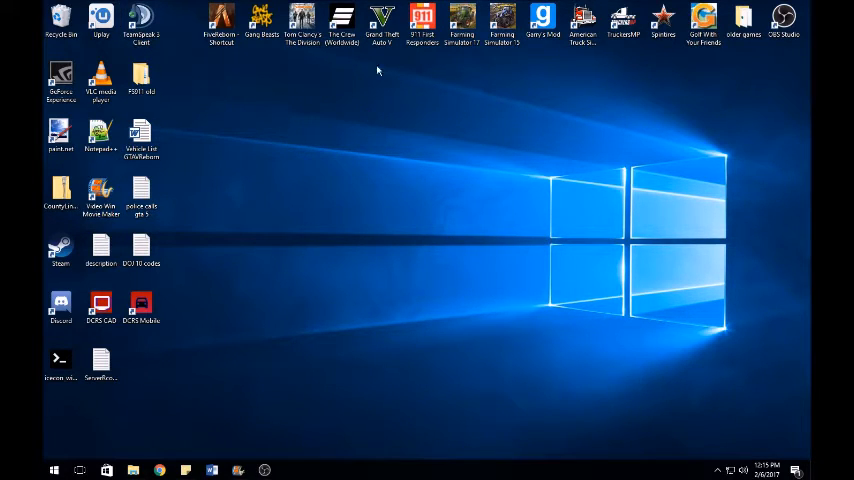
pyautogui.moveTo(337, 267)
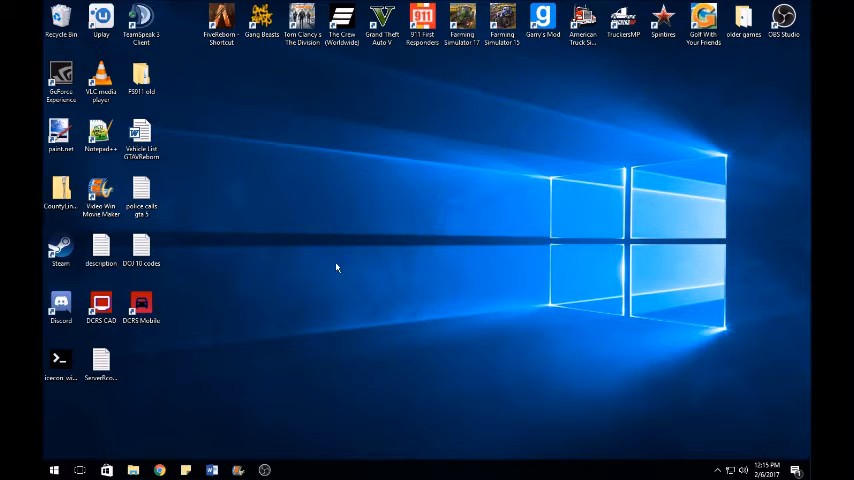
pyautogui.moveTo(364, 165)
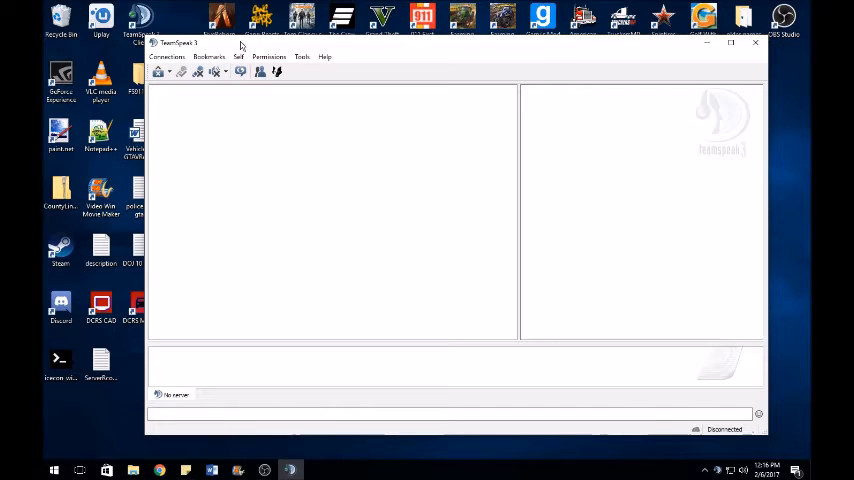
# Connect to TheOutcastPosse.nitrado.net after checking the saved address, nickname and server password
pyautogui.click(167, 56)
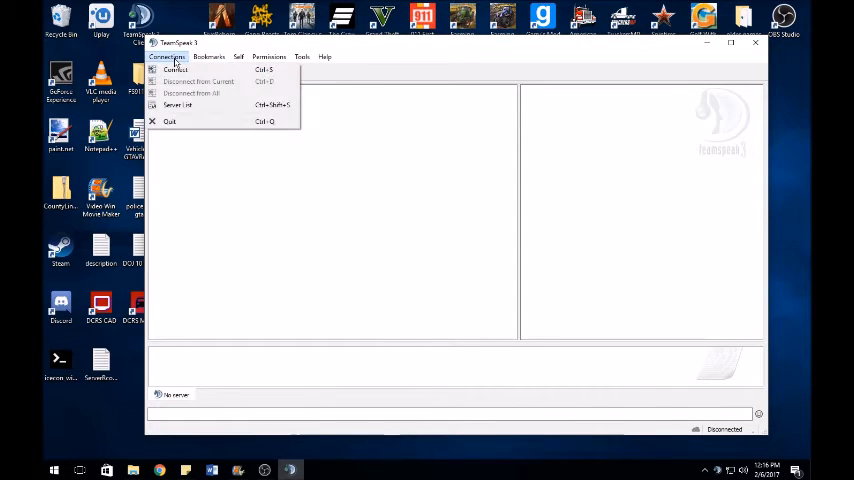
pyautogui.click(175, 69)
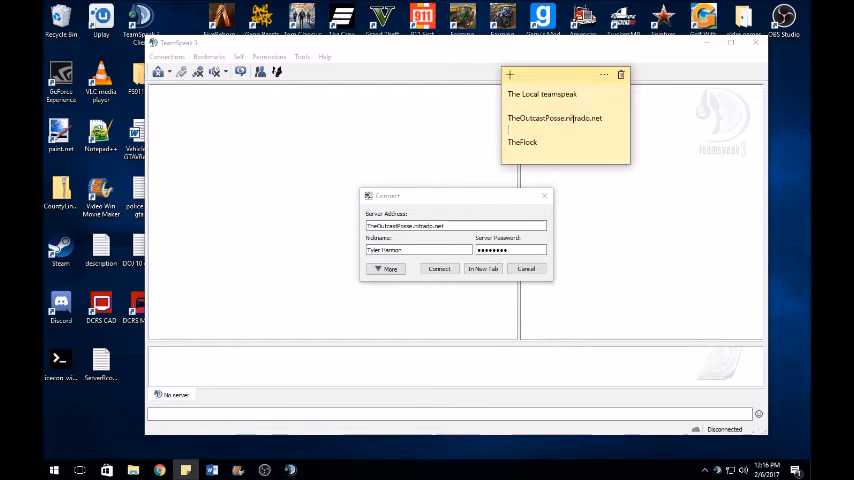
pyautogui.click(555, 118)
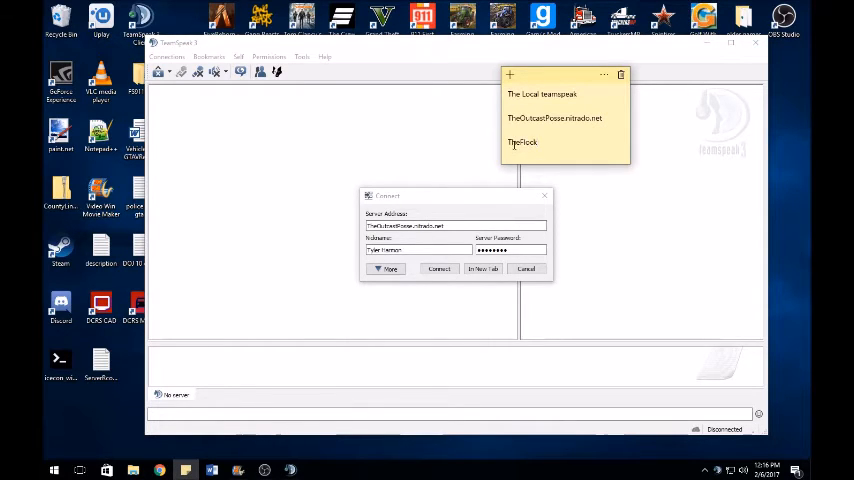
pyautogui.click(522, 142)
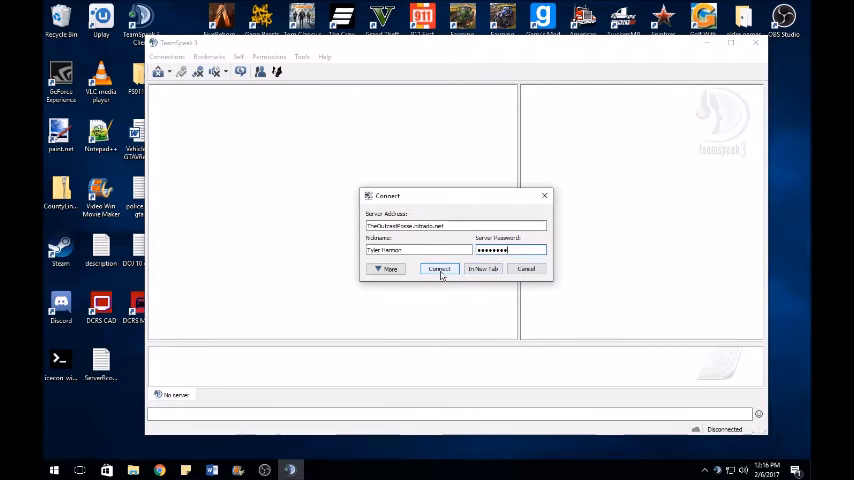
pyautogui.click(388, 269)
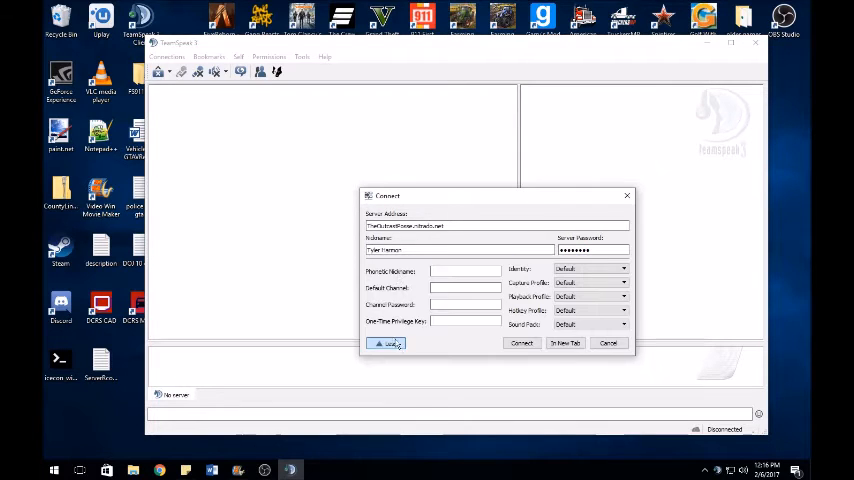
pyautogui.click(386, 343)
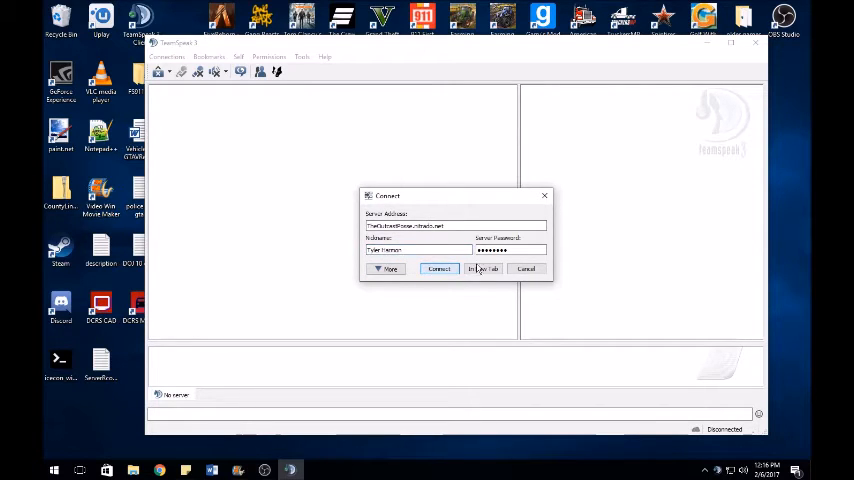
pyautogui.click(439, 268)
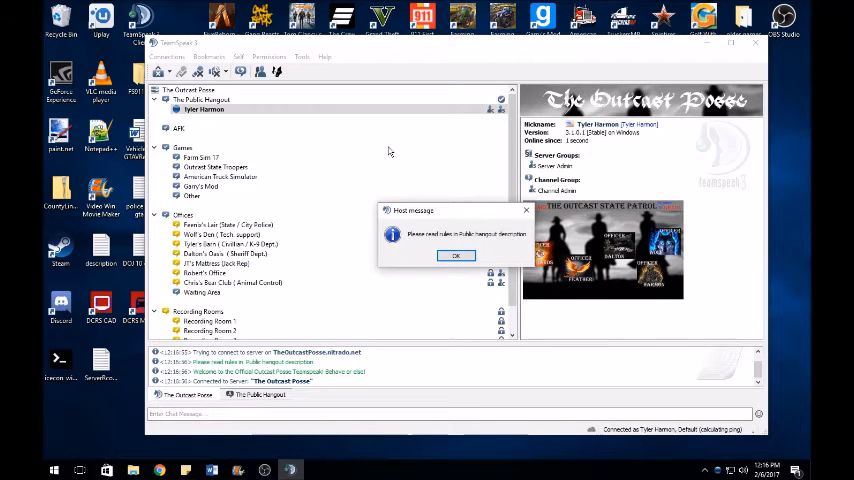
pyautogui.moveTo(447, 248)
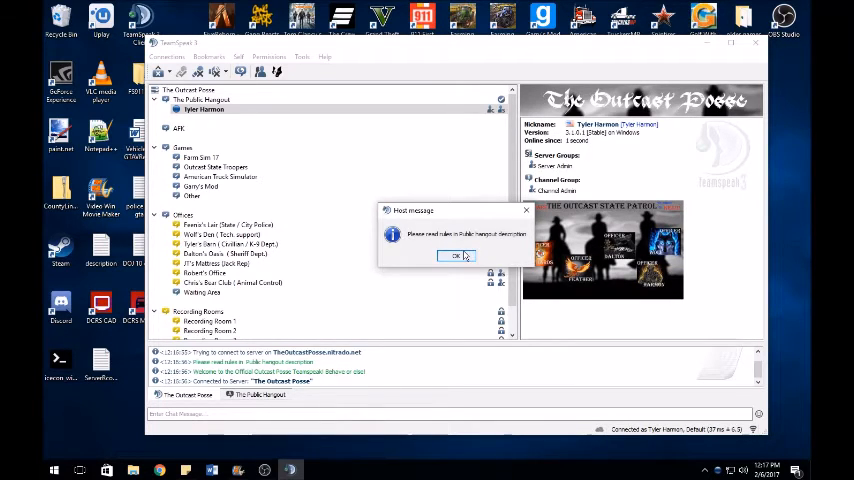
# Dismiss the rules host message and show The Public Hangout channel's rules
pyautogui.click(456, 256)
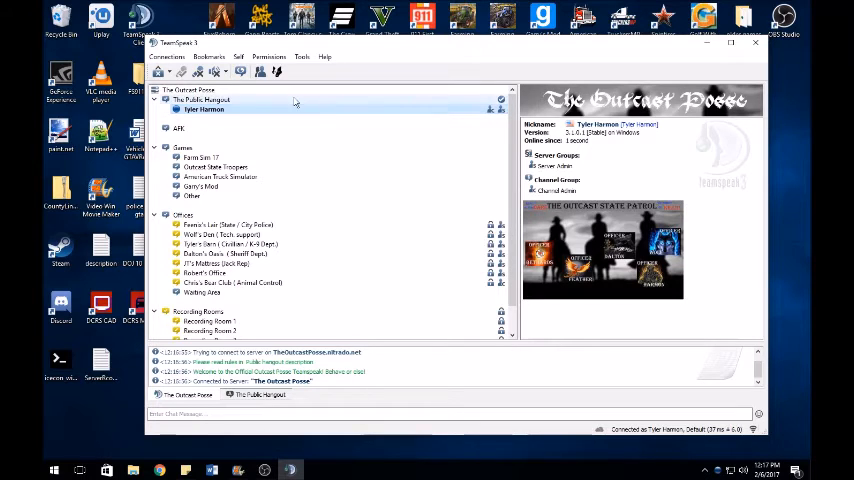
pyautogui.click(200, 100)
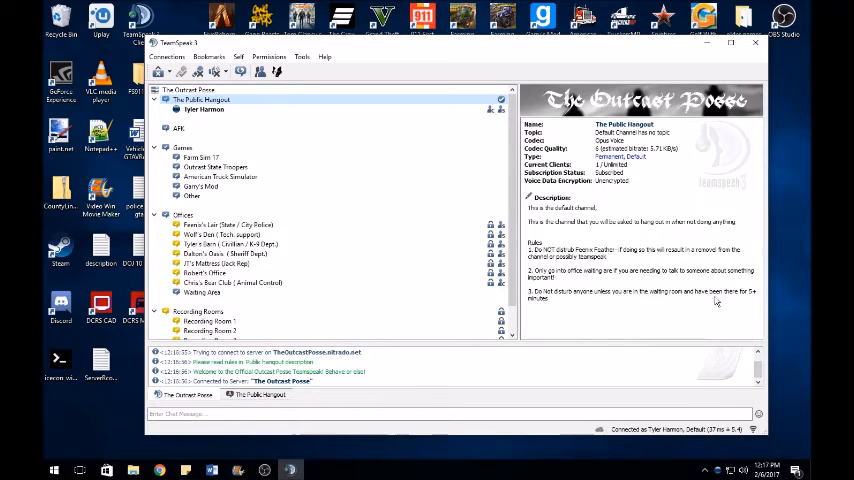
pyautogui.moveTo(533, 236)
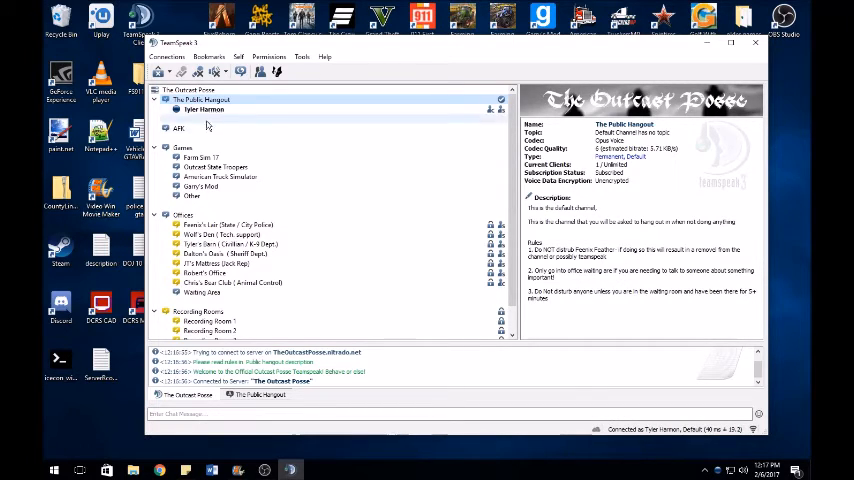
# Hop through the AFK and Farm Sim 17 channels into Outcast State Troopers
pyautogui.doubleClick(178, 118)
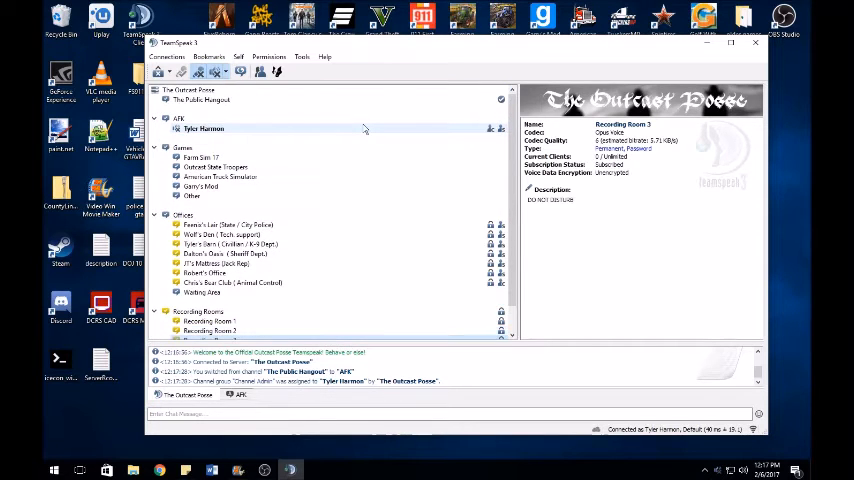
pyautogui.click(200, 99)
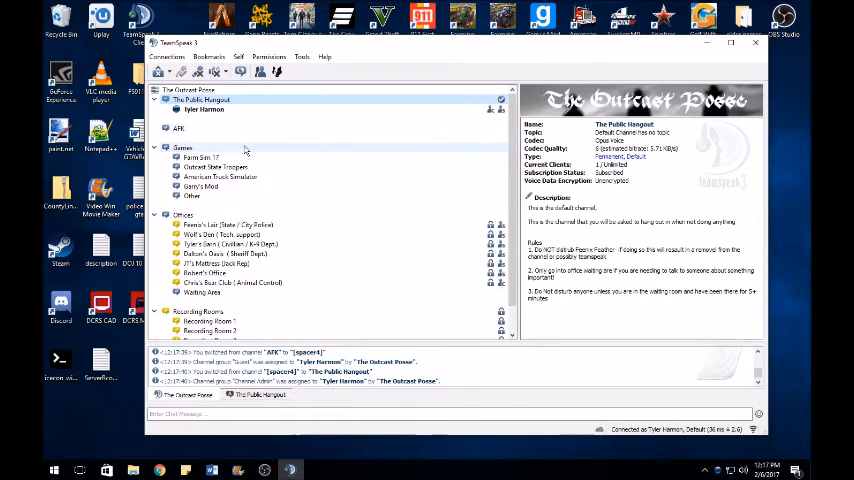
pyautogui.doubleClick(200, 147)
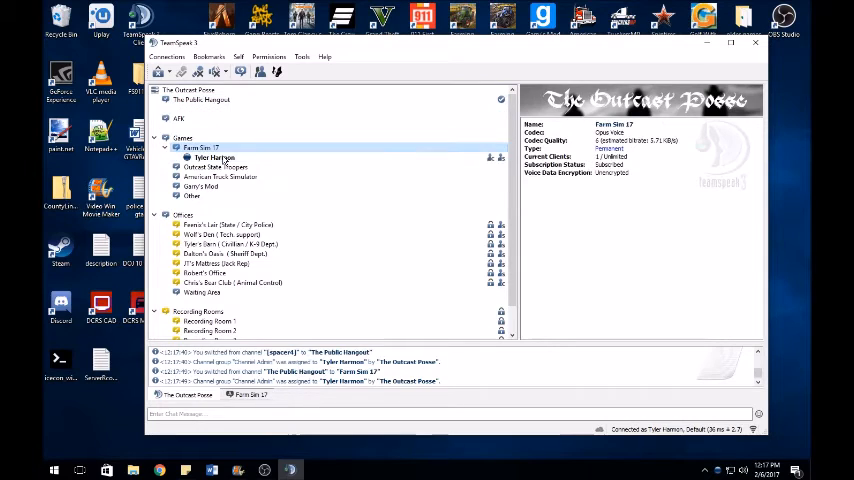
pyautogui.doubleClick(214, 157)
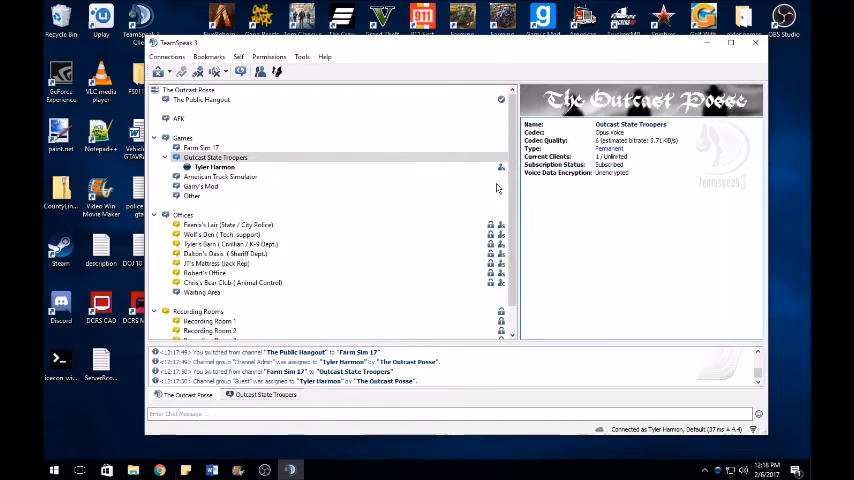
# Edit Outcast State Troopers to add the GTA 5 Reborn server IP description
pyautogui.rightClick(215, 157)
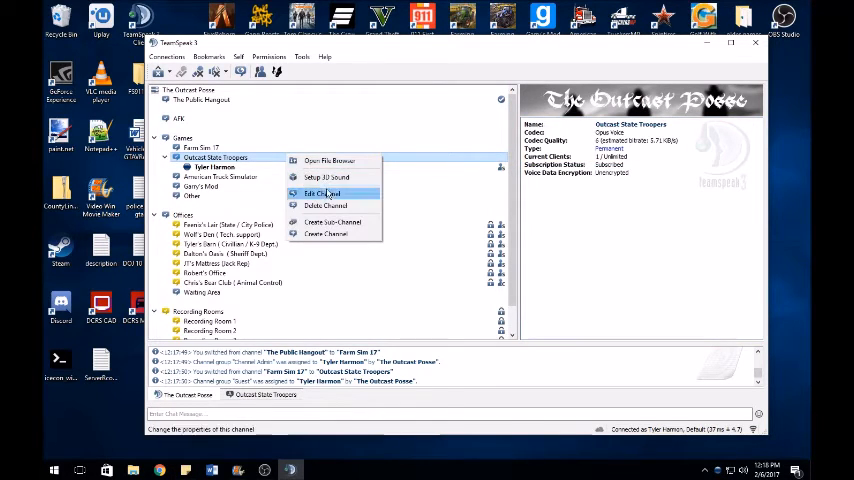
pyautogui.click(319, 193)
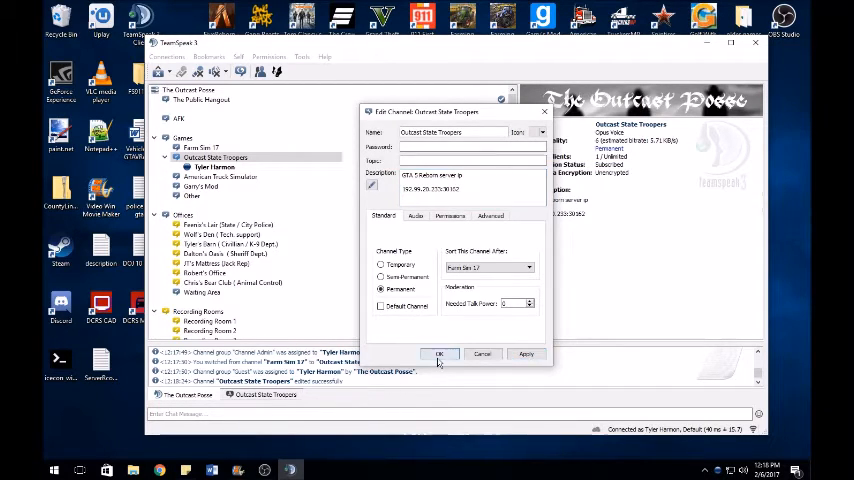
pyautogui.click(439, 354)
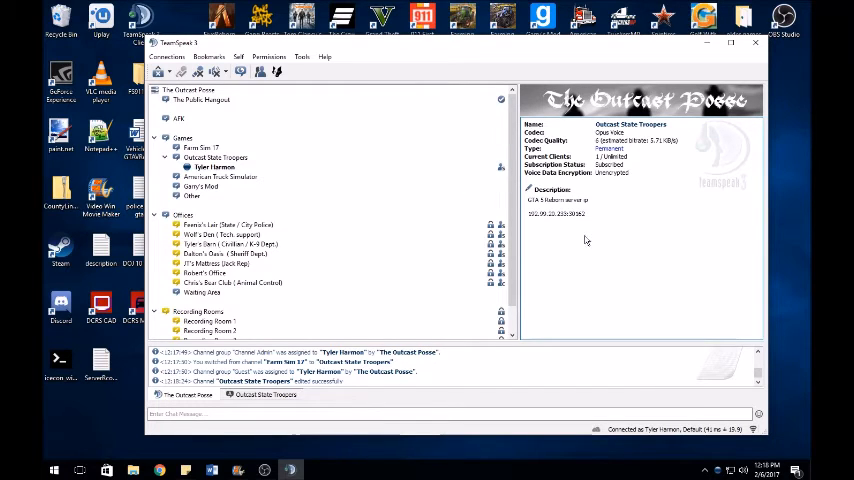
pyautogui.moveTo(452, 33)
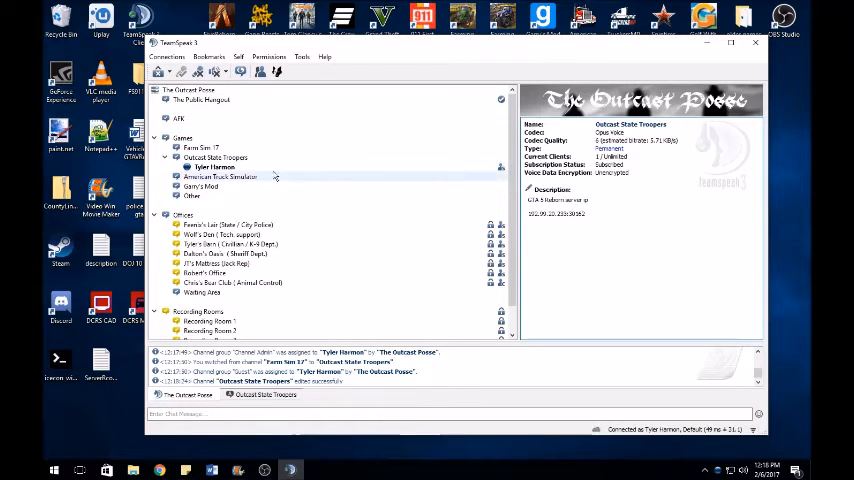
# Join American Truck Simulator and Tyler's Barn, viewing Feenix's Lair and Wolf's Den details
pyautogui.doubleClick(219, 177)
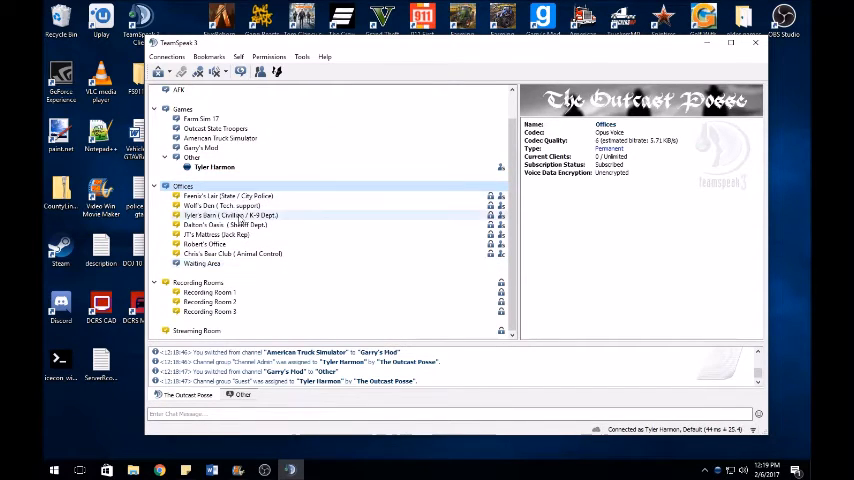
pyautogui.doubleClick(230, 215)
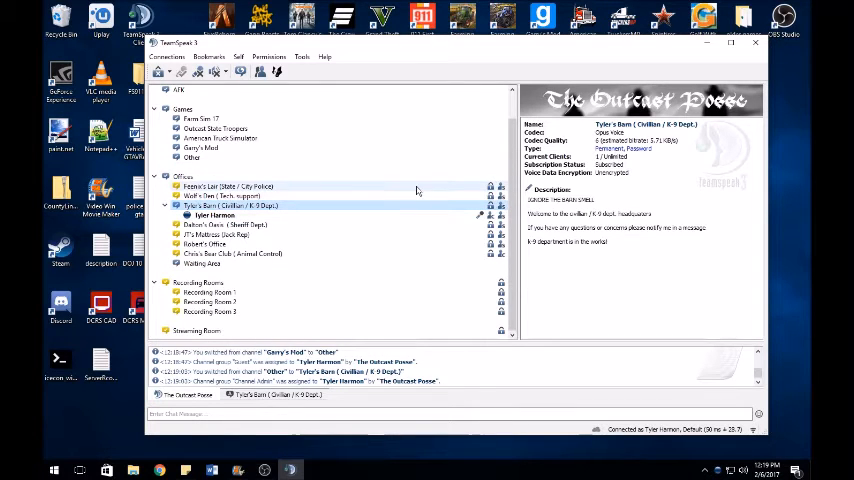
pyautogui.click(226, 187)
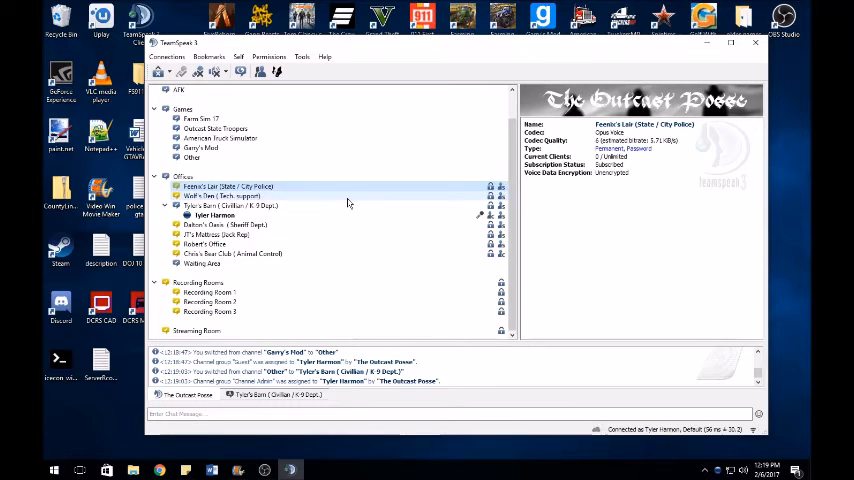
pyautogui.click(216, 196)
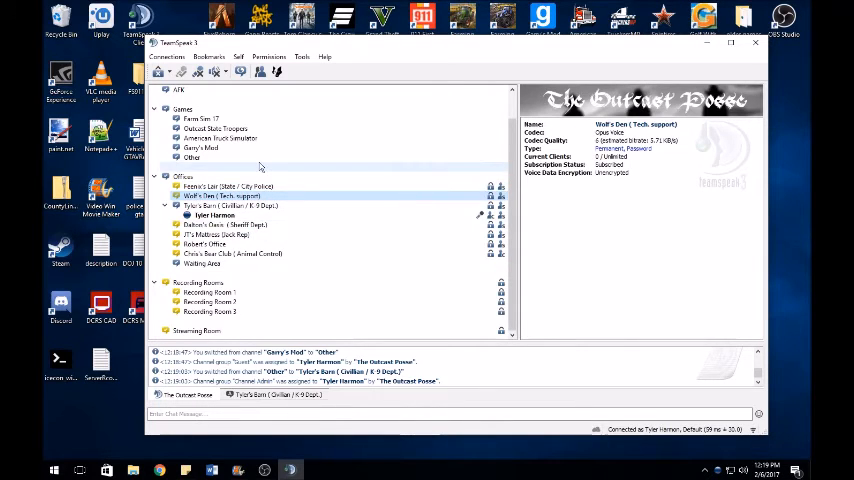
pyautogui.click(220, 195)
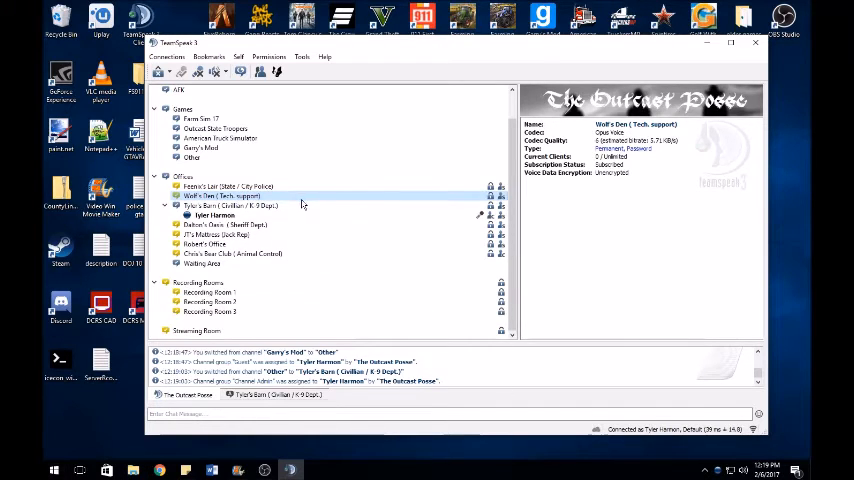
pyautogui.click(230, 205)
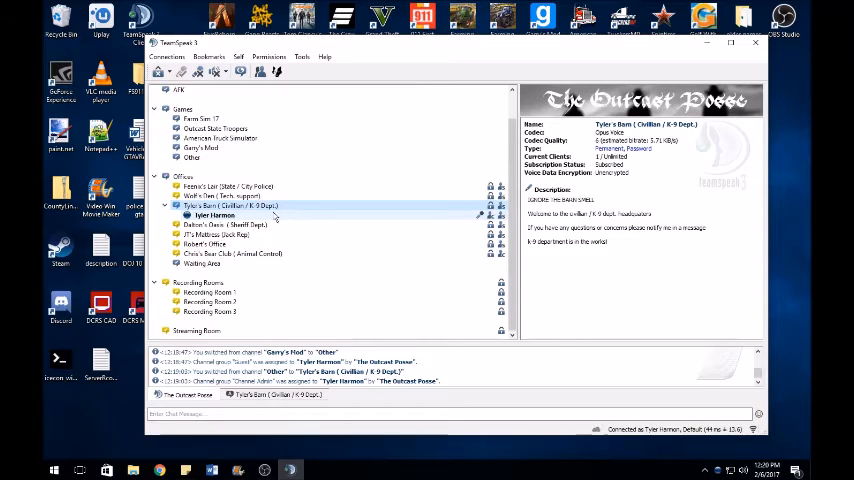
# Check Dalton's Oasis, JT's Mattress, Robert's Office and Chris's Bear Club, then enter Waiting Area
pyautogui.click(225, 224)
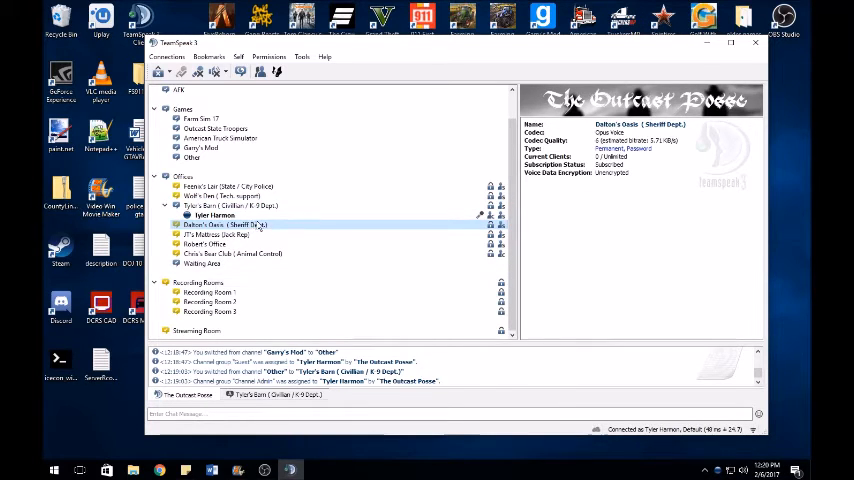
pyautogui.click(210, 234)
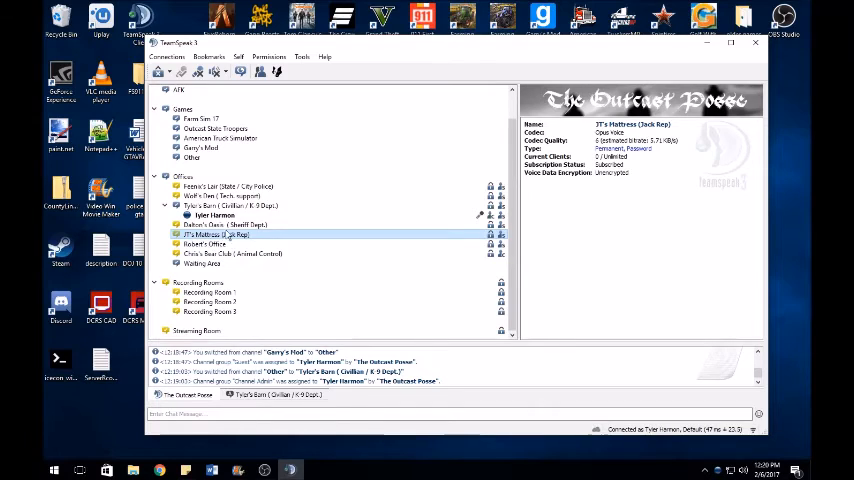
pyautogui.click(203, 243)
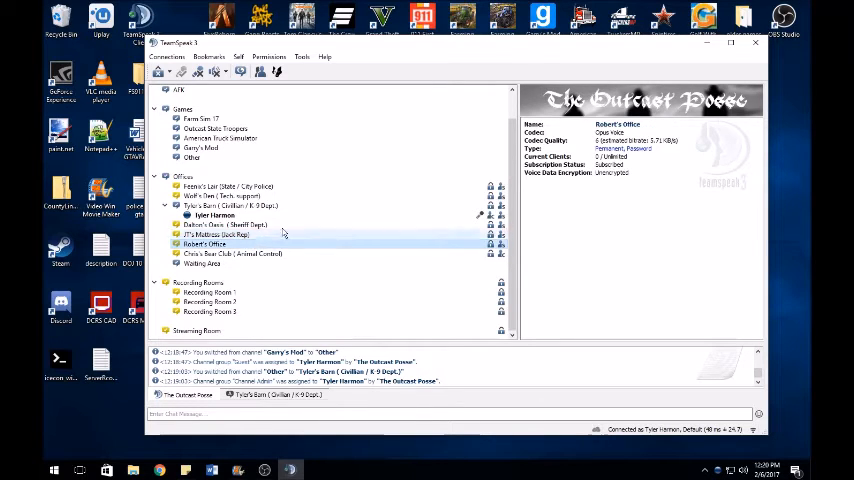
pyautogui.click(204, 244)
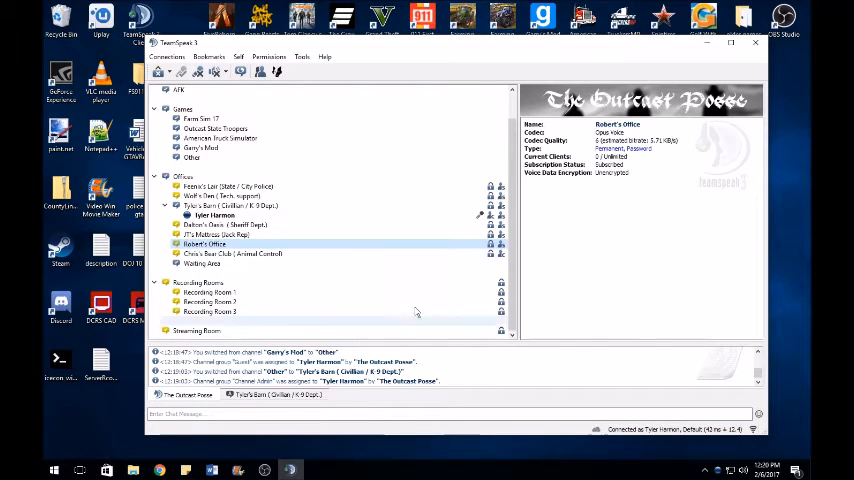
pyautogui.click(232, 253)
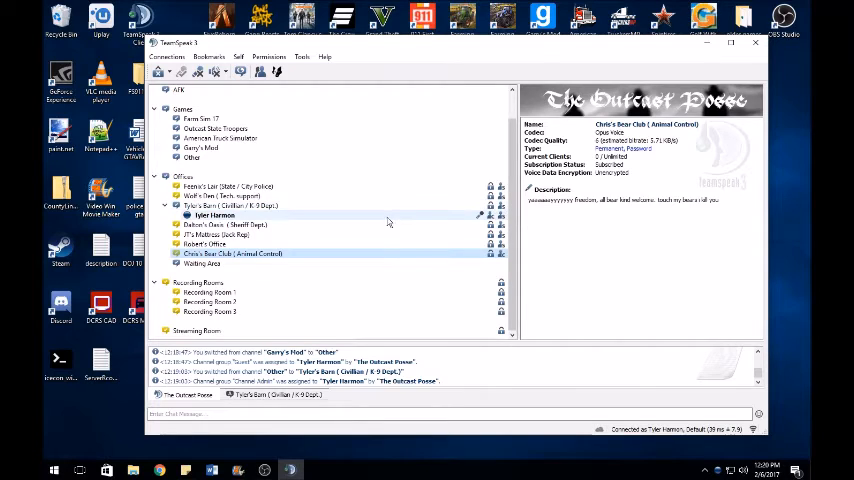
pyautogui.click(230, 205)
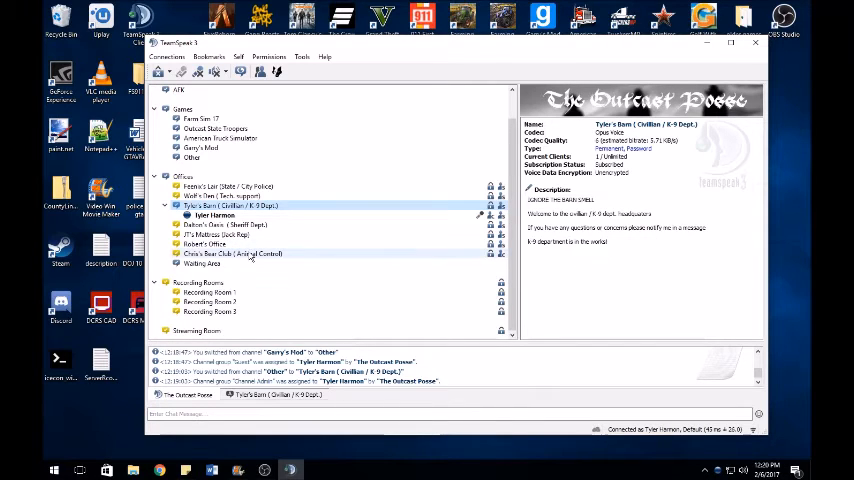
pyautogui.click(232, 253)
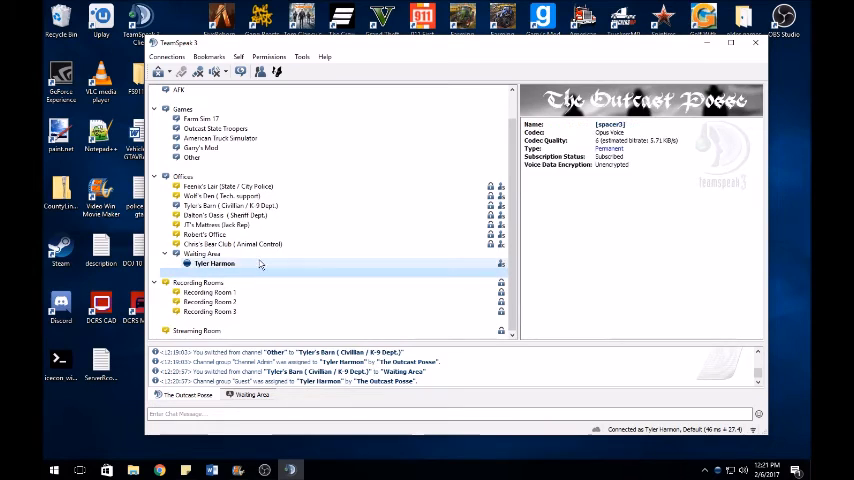
# Rename yourself to 'Tyler Harmon (Tyler)' and move back into Tyler's Barn
pyautogui.rightClick(213, 263)
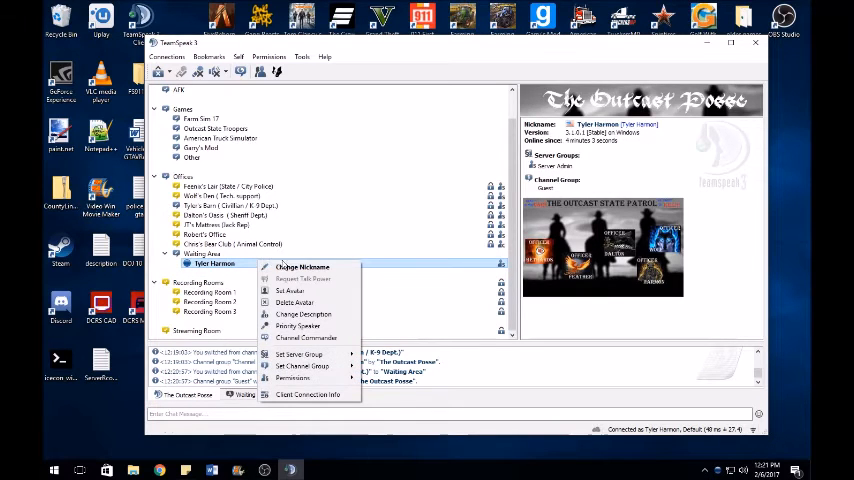
pyautogui.click(301, 267)
pyautogui.write(' (Tyler)')
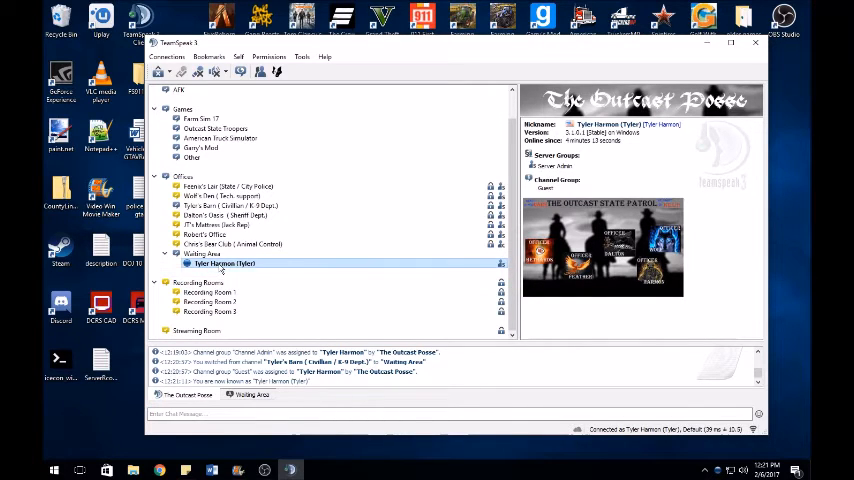
pyautogui.doubleClick(205, 205)
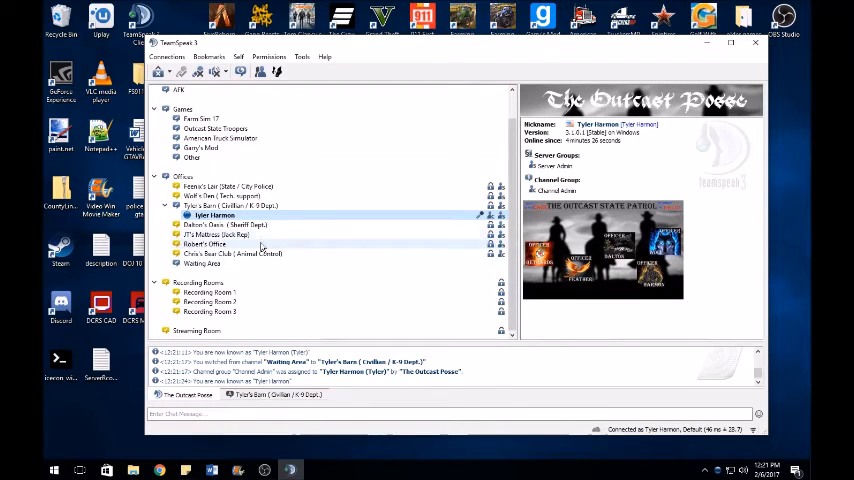
# Read the Waiting Area description, then join the Streaming Room channel
pyautogui.click(200, 263)
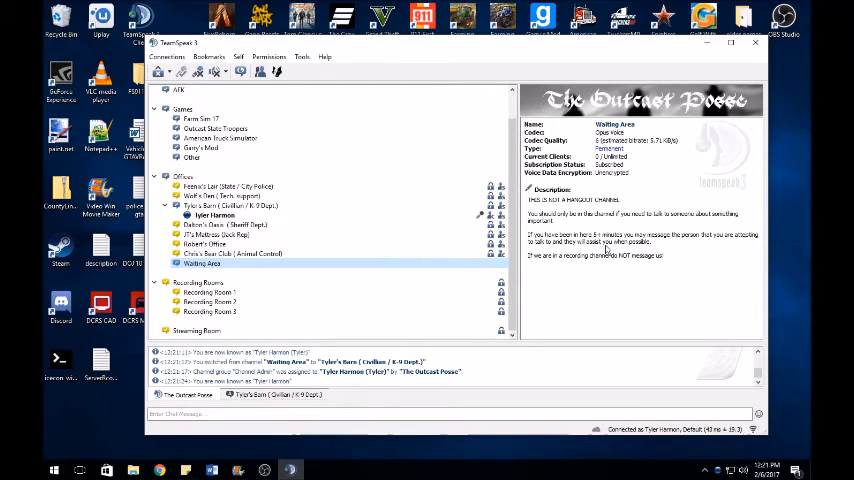
pyautogui.moveTo(478, 135)
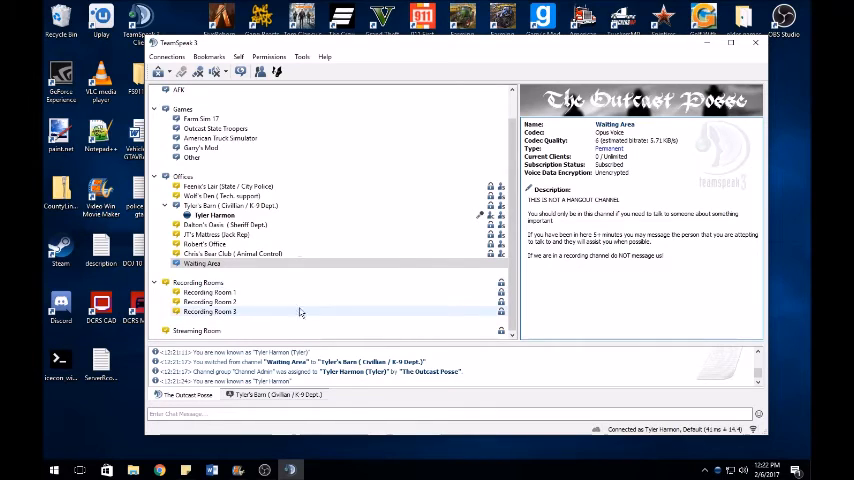
pyautogui.doubleClick(196, 321)
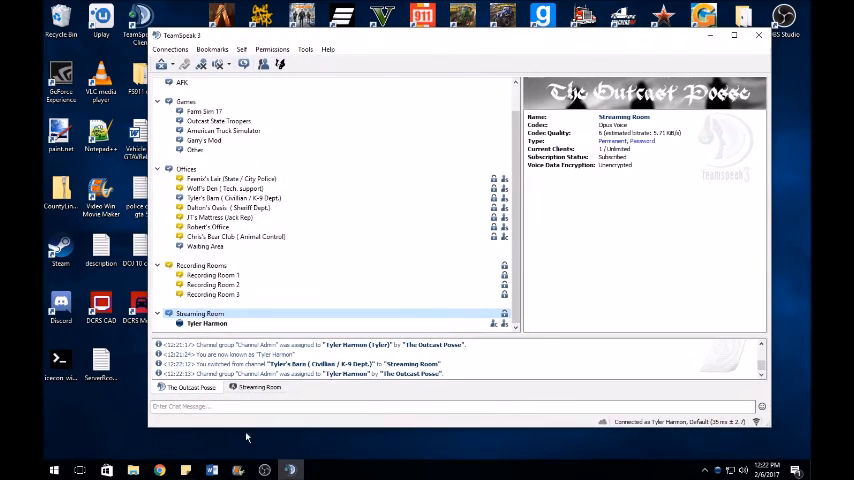
# Show Streaming Room's details: permanent, password-protected, with one client
pyautogui.click(226, 188)
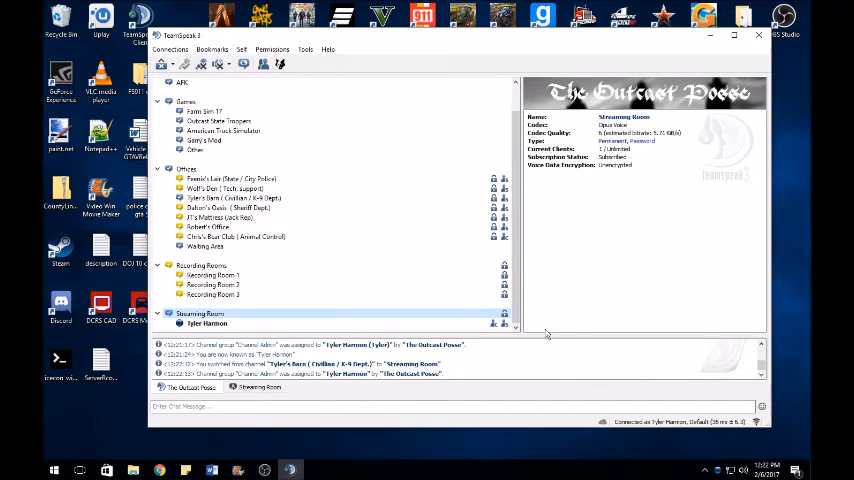
pyautogui.click(204, 247)
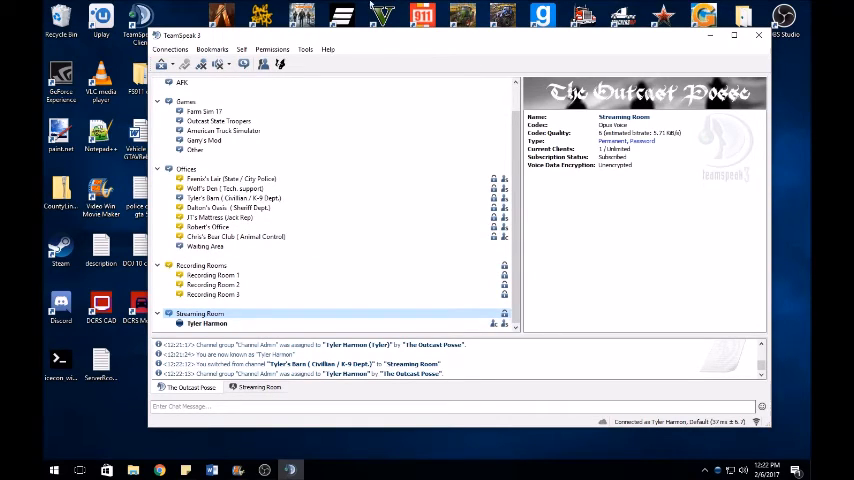
pyautogui.moveTo(76, 5)
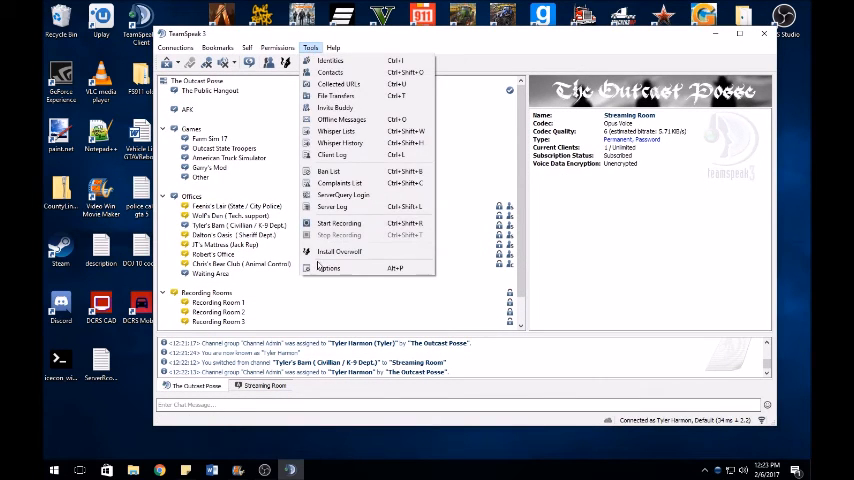
# Review the Push-To-Talk Capture and Application settings in Options, then rejoin Tyler's Barn
pyautogui.click(327, 268)
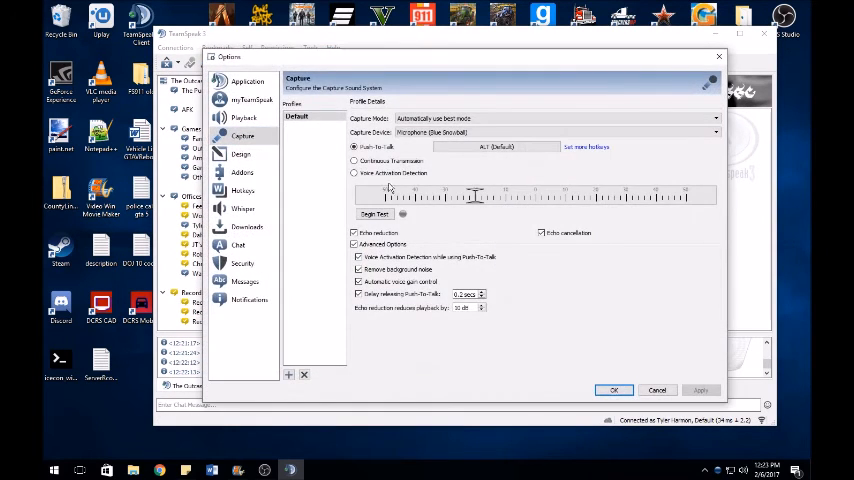
pyautogui.click(243, 135)
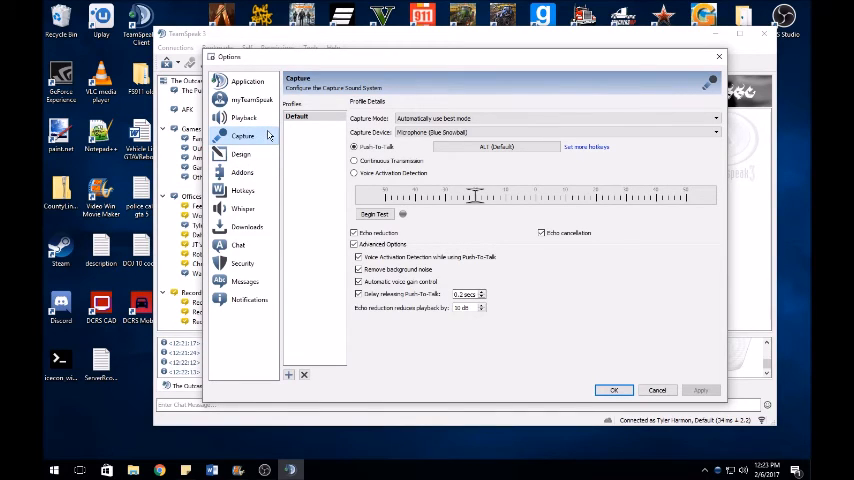
pyautogui.click(247, 81)
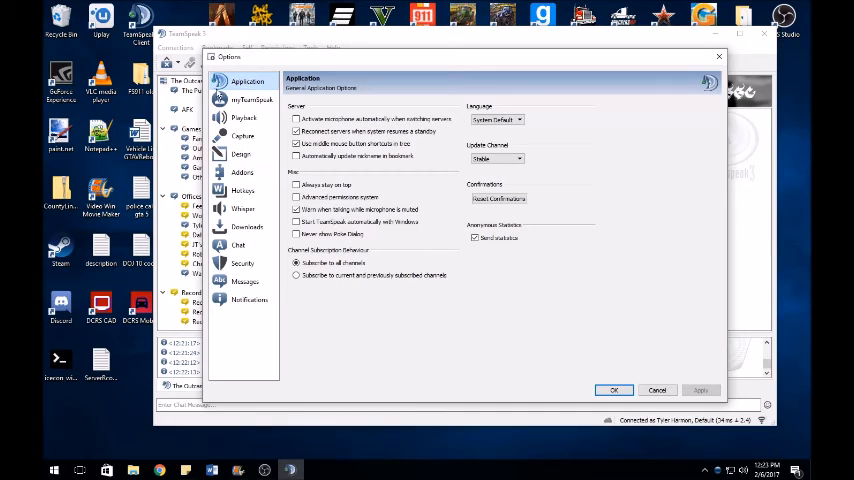
pyautogui.click(242, 135)
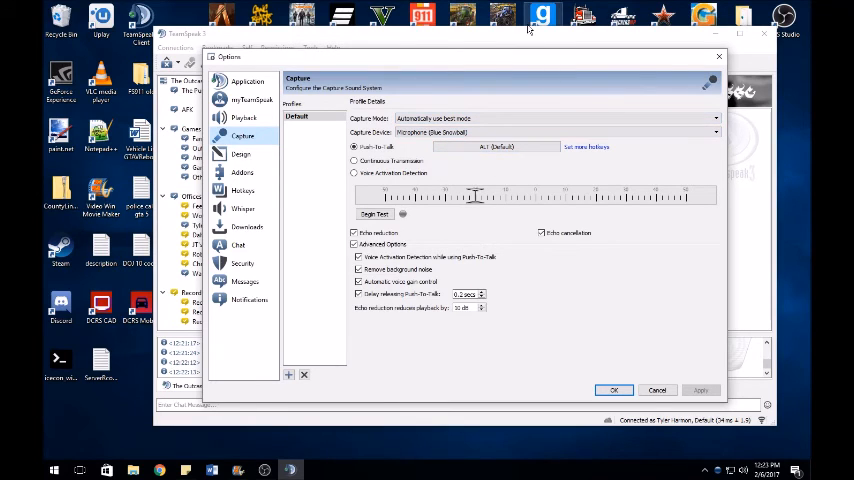
pyautogui.moveTo(349, 137)
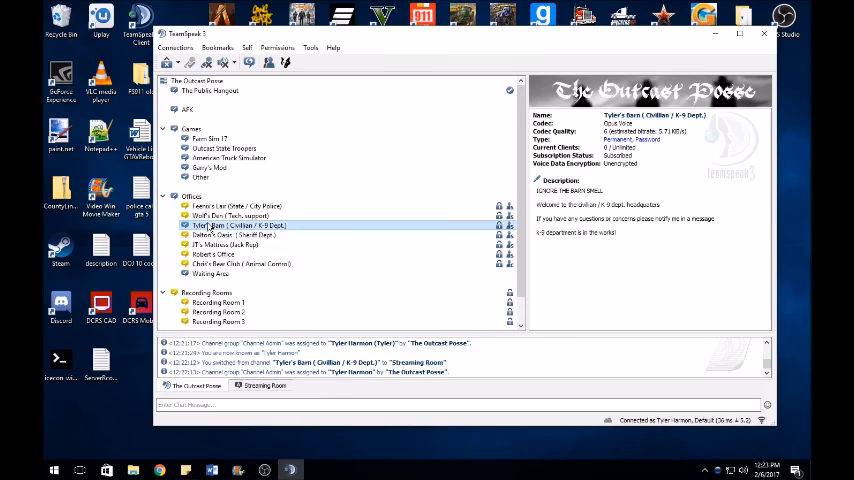
pyautogui.doubleClick(237, 225)
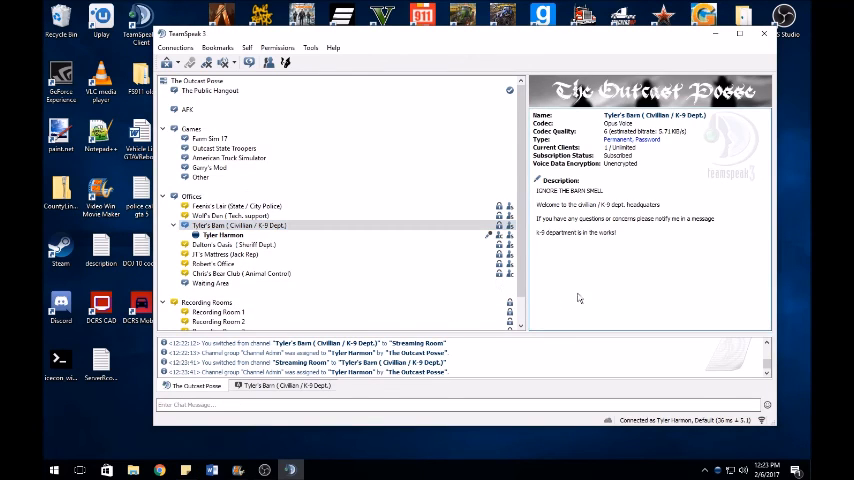